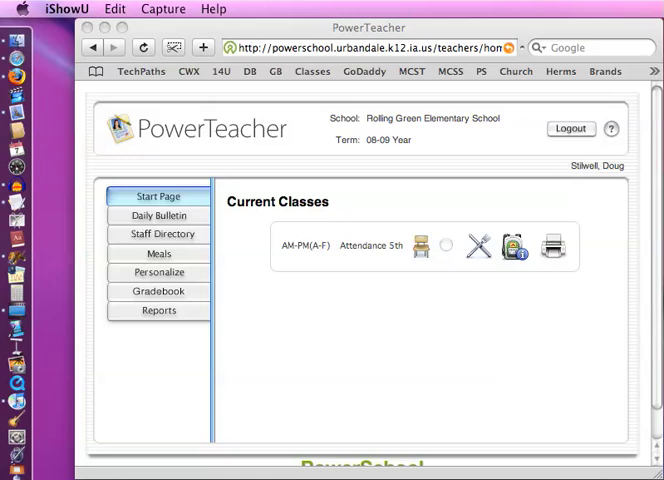
{"action": "mouse_move", "coordinate": [334, 160]}
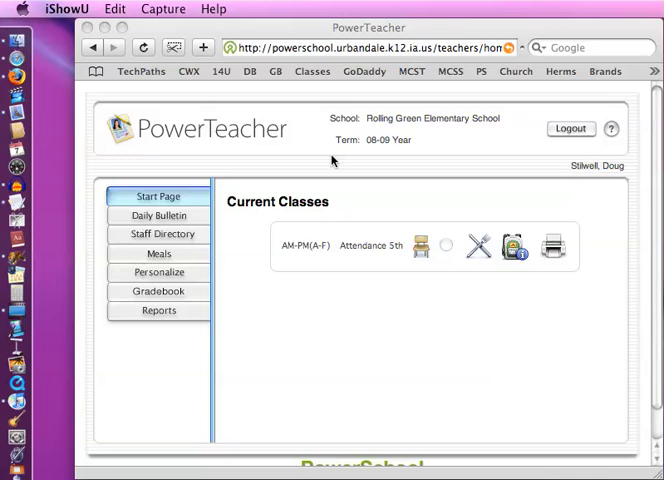
{"action": "mouse_move", "coordinate": [342, 267]}
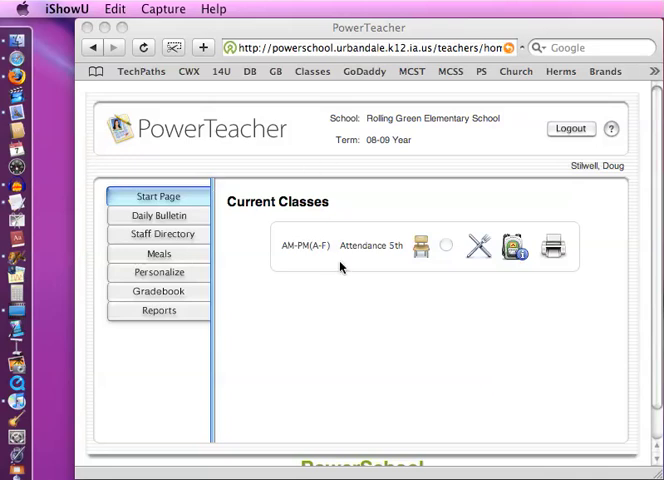
{"action": "mouse_move", "coordinate": [383, 284]}
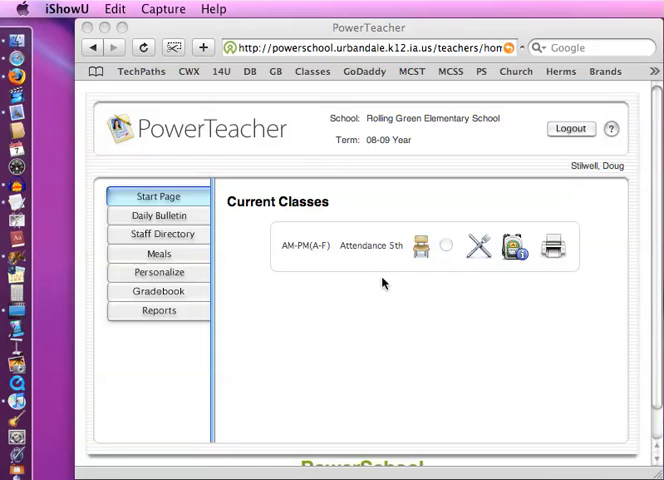
{"action": "mouse_move", "coordinate": [363, 252]}
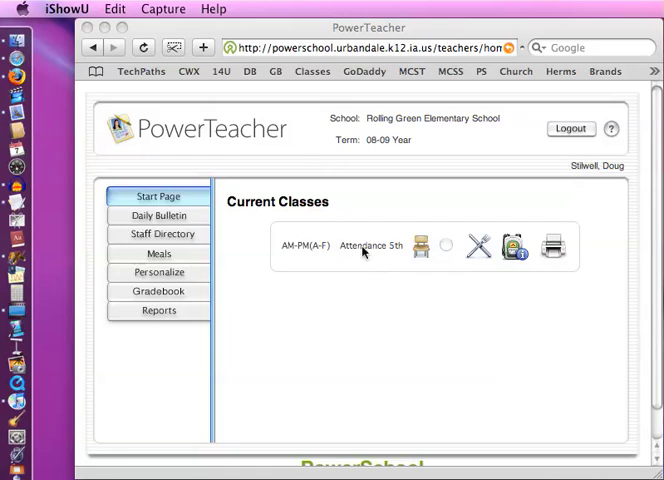
{"action": "mouse_move", "coordinate": [360, 260]}
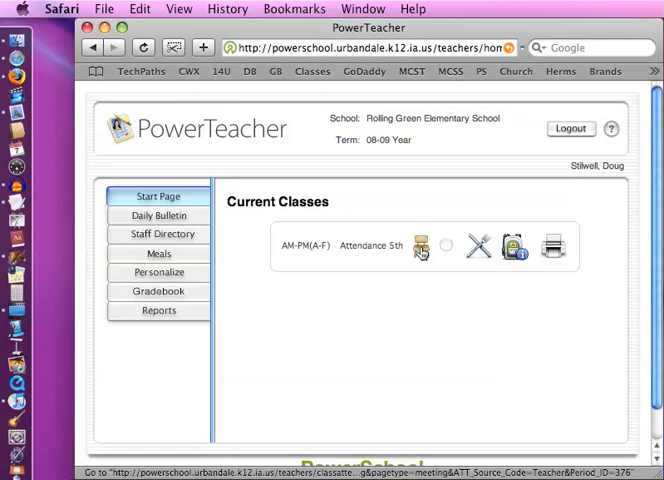
Record Attendance 5th meeting attendance for Doug Delete, trying Tardy and Absent, then submitting Present.
{"action": "left_click", "coordinate": [421, 246]}
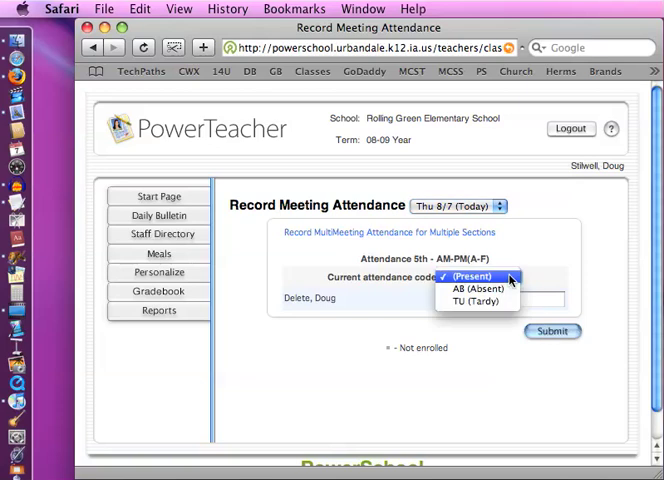
{"action": "mouse_move", "coordinate": [500, 287]}
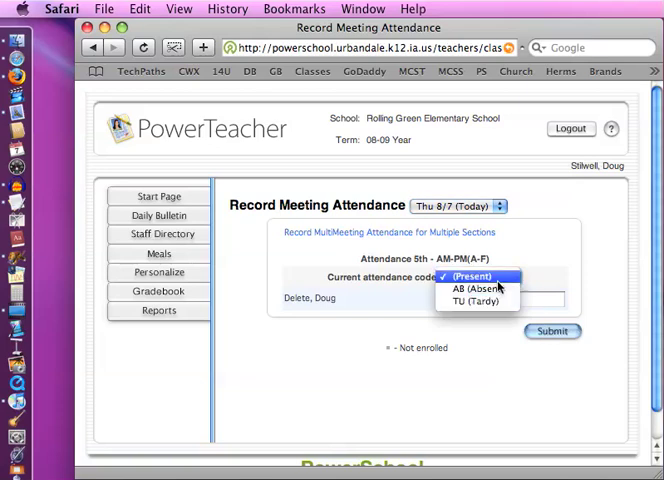
{"action": "left_click", "coordinate": [478, 301]}
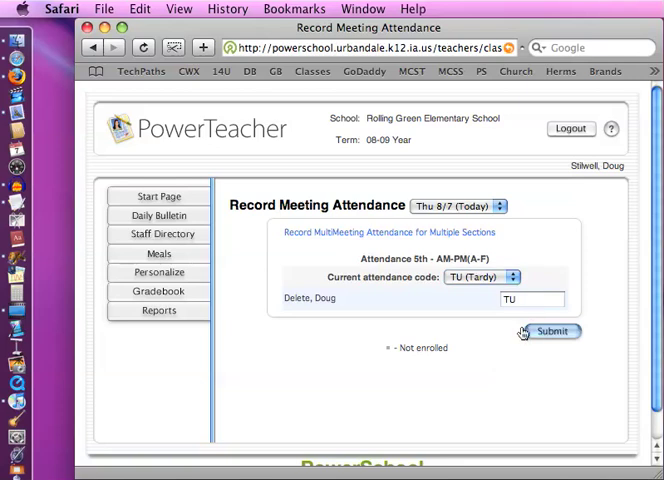
{"action": "mouse_move", "coordinate": [516, 291]}
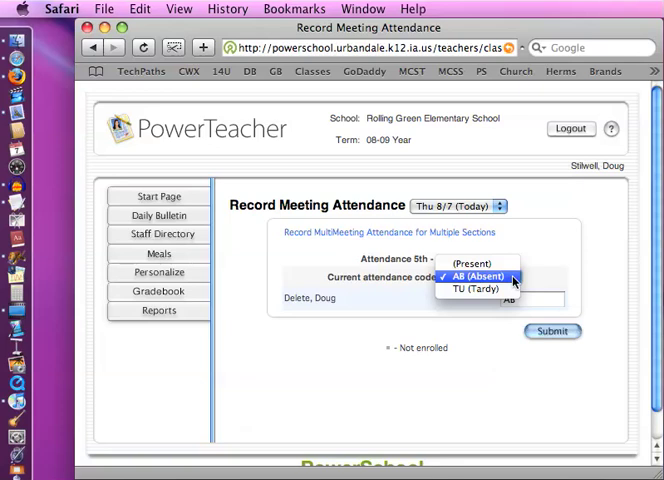
{"action": "left_click", "coordinate": [474, 263]}
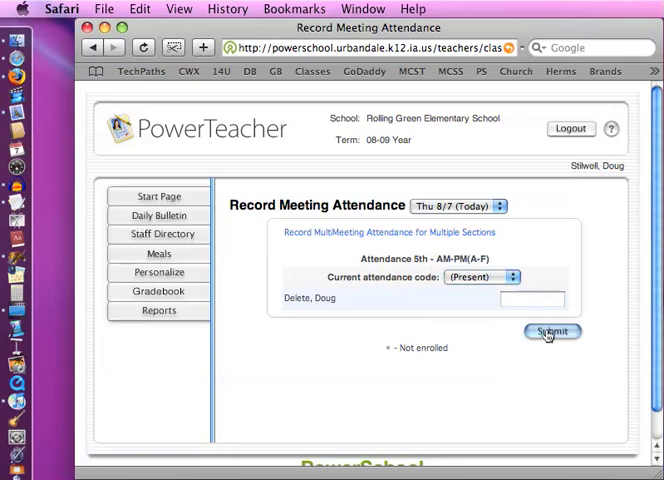
{"action": "left_click", "coordinate": [483, 277]}
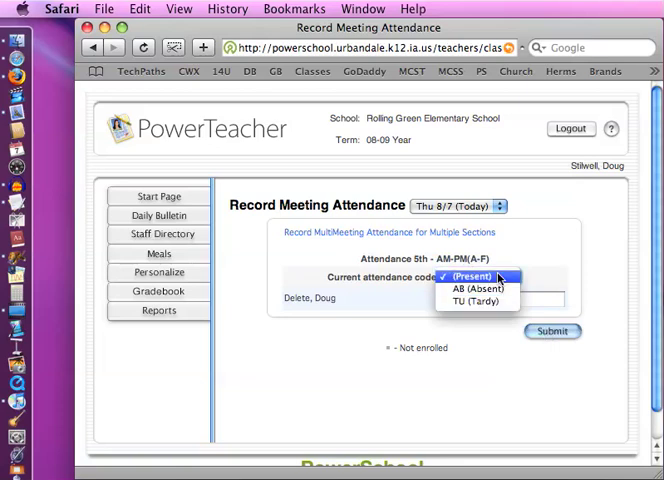
{"action": "left_click", "coordinate": [470, 276]}
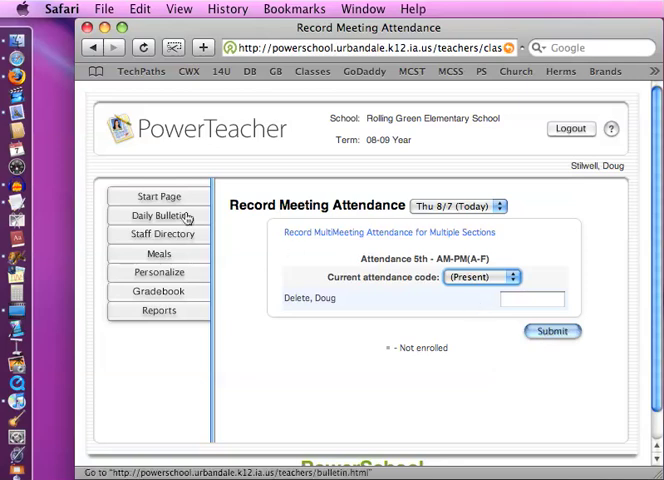
Return to the Start Page listing the current classes.
{"action": "left_click", "coordinate": [158, 195]}
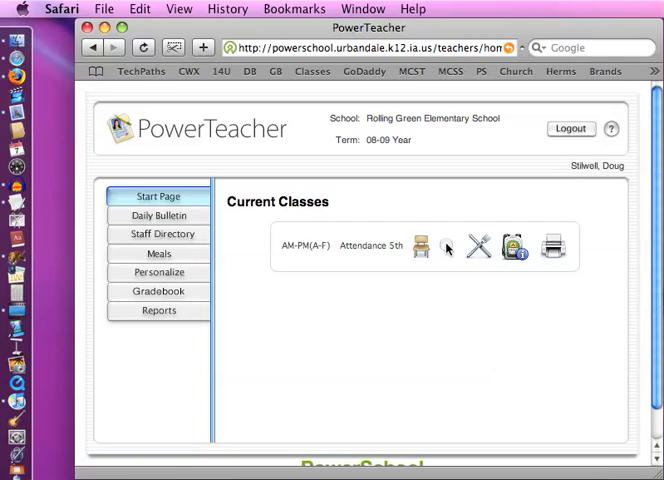
{"action": "mouse_move", "coordinate": [451, 253]}
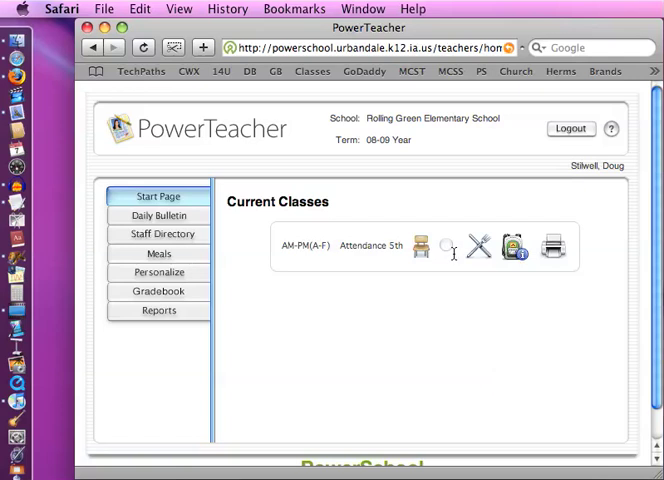
{"action": "mouse_move", "coordinate": [453, 236]}
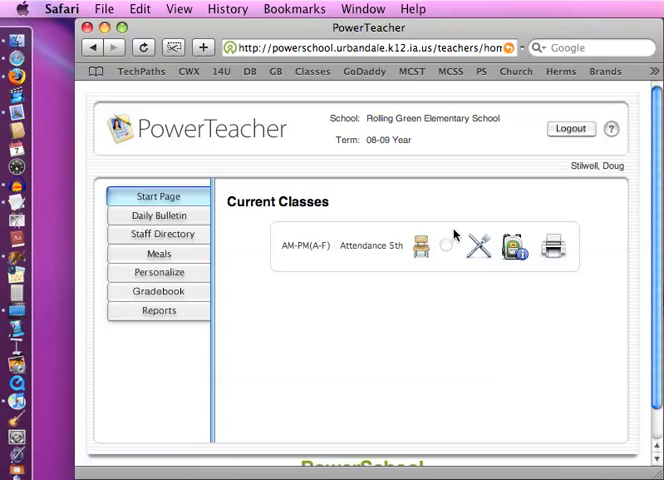
{"action": "mouse_move", "coordinate": [500, 248]}
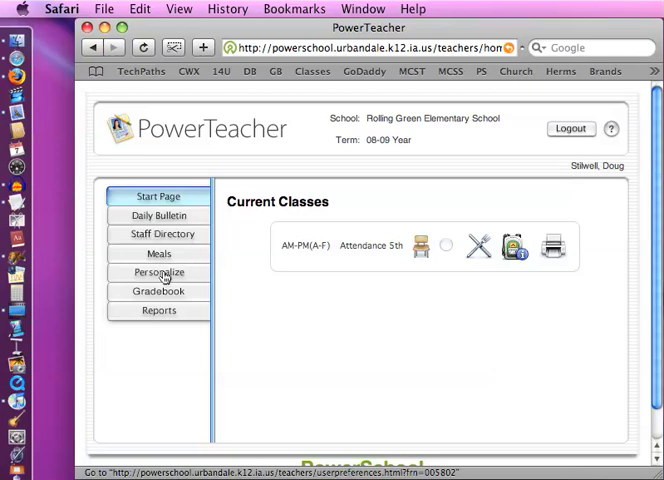
{"action": "left_click", "coordinate": [159, 272]}
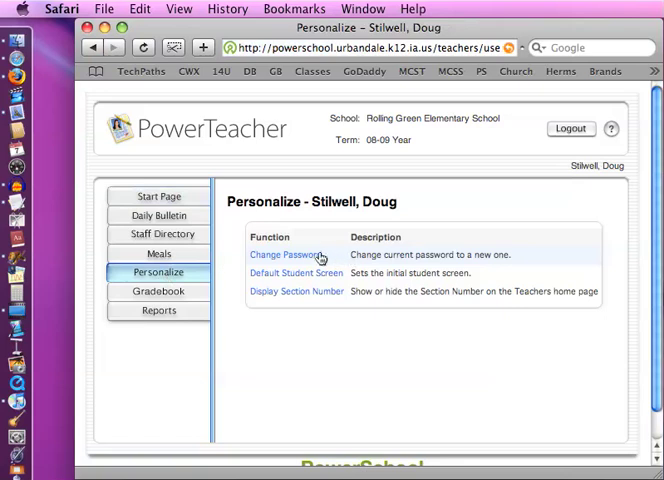
{"action": "left_click", "coordinate": [284, 254]}
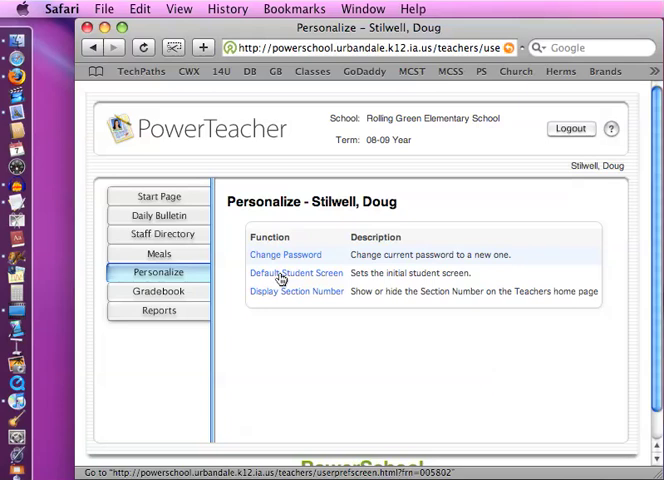
{"action": "left_click", "coordinate": [296, 273]}
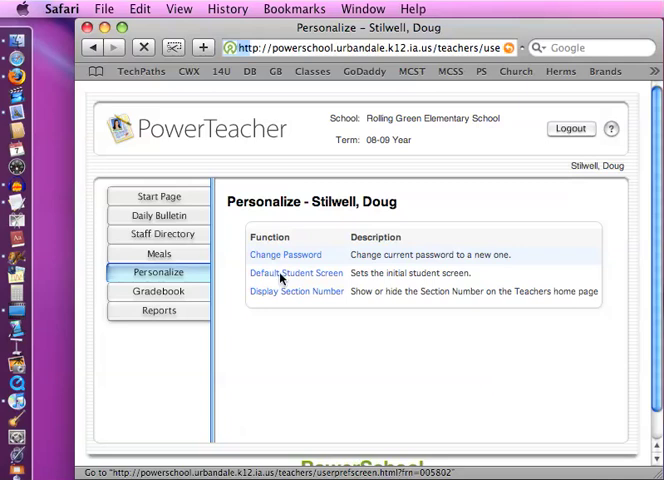
Save Quick Lookup as the Default Student Screen and return to the Start Page.
{"action": "left_click", "coordinate": [296, 273]}
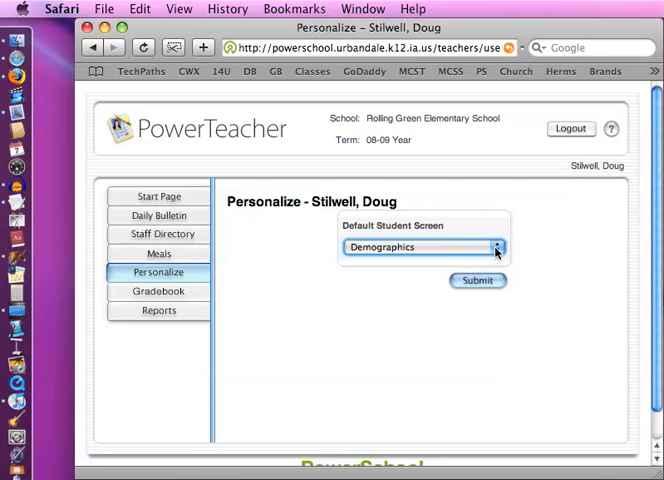
{"action": "left_click", "coordinate": [495, 247]}
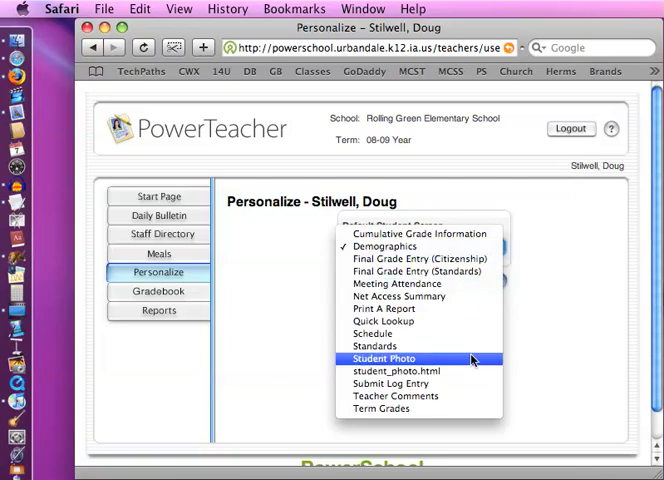
{"action": "mouse_move", "coordinate": [480, 246]}
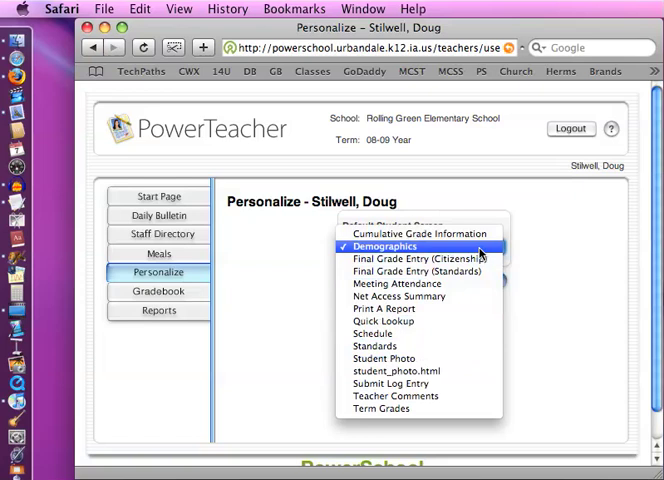
{"action": "mouse_move", "coordinate": [420, 258]}
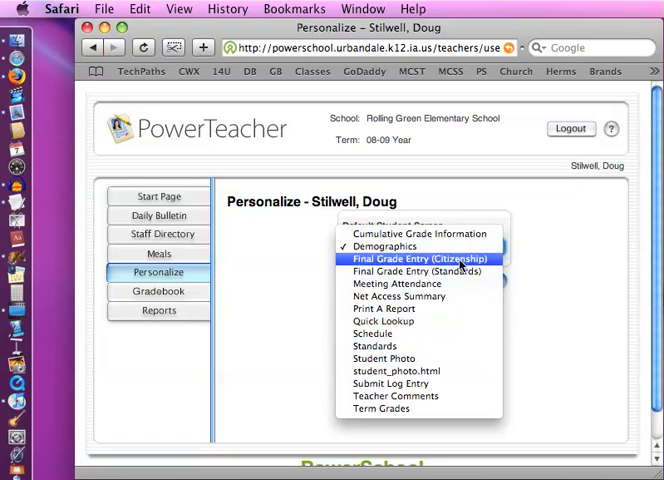
{"action": "mouse_move", "coordinate": [445, 333]}
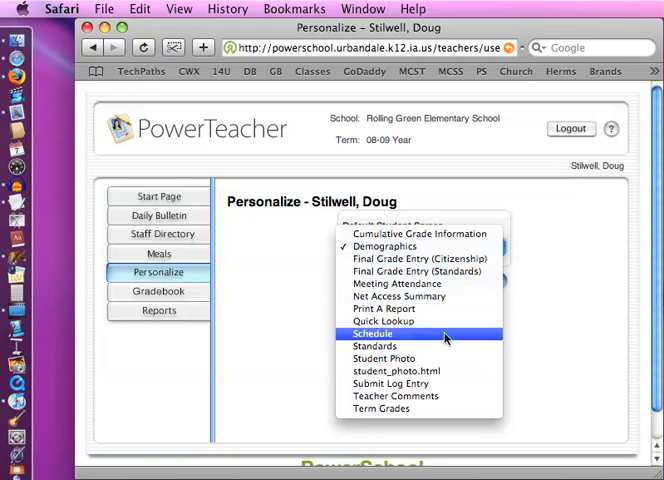
{"action": "mouse_move", "coordinate": [434, 321]}
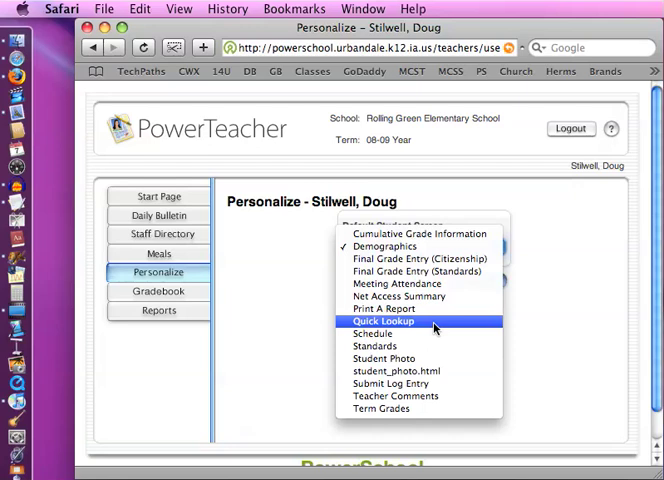
{"action": "left_click", "coordinate": [384, 321]}
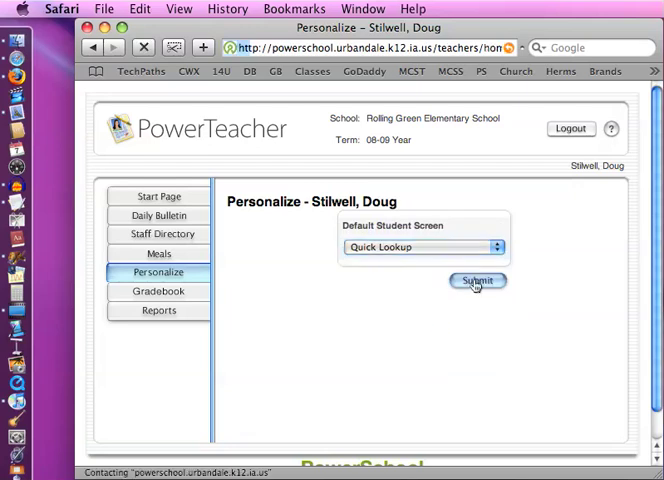
{"action": "left_click", "coordinate": [476, 281]}
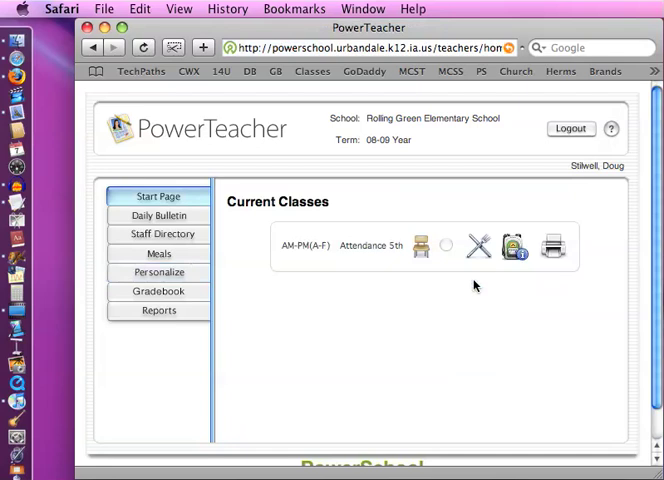
{"action": "mouse_move", "coordinate": [107, 281]}
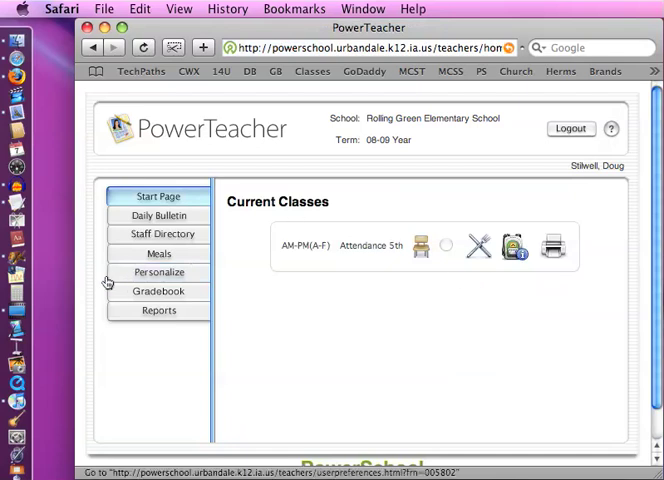
{"action": "mouse_move", "coordinate": [148, 277]}
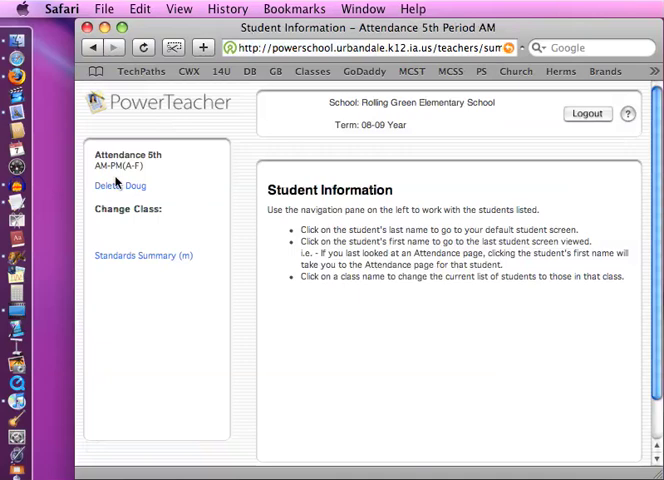
{"action": "mouse_move", "coordinate": [122, 384]}
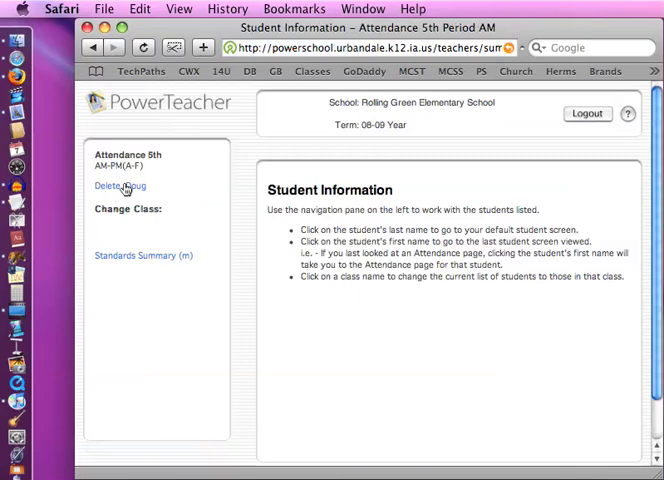
{"action": "mouse_move", "coordinate": [119, 186]}
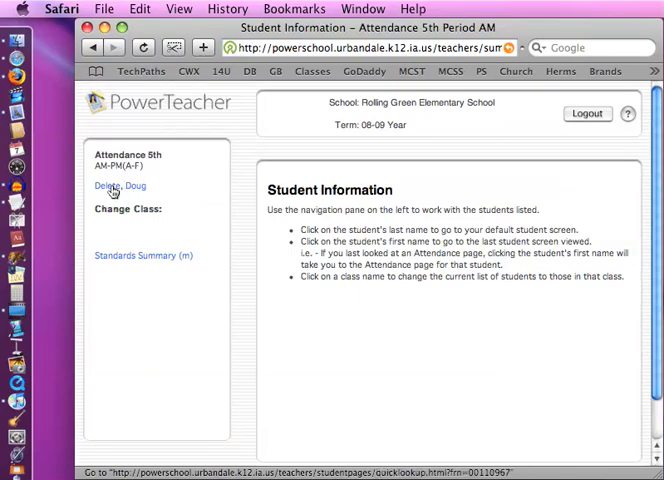
Bring up Doug Delete's Quick Lookup screen from the Attendance 5th class.
{"action": "left_click", "coordinate": [118, 186]}
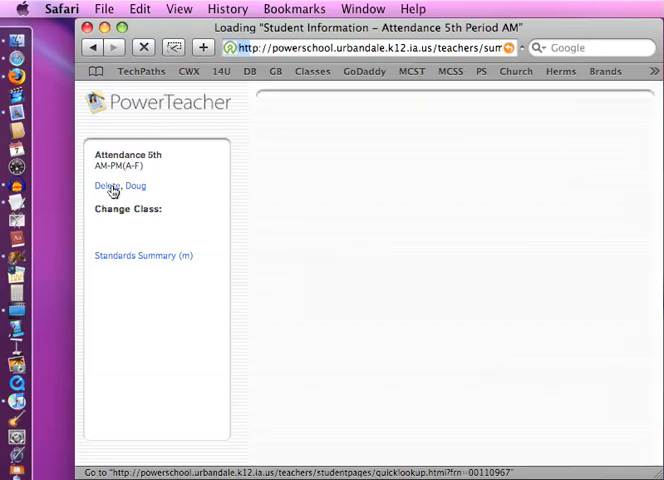
{"action": "left_click", "coordinate": [111, 186]}
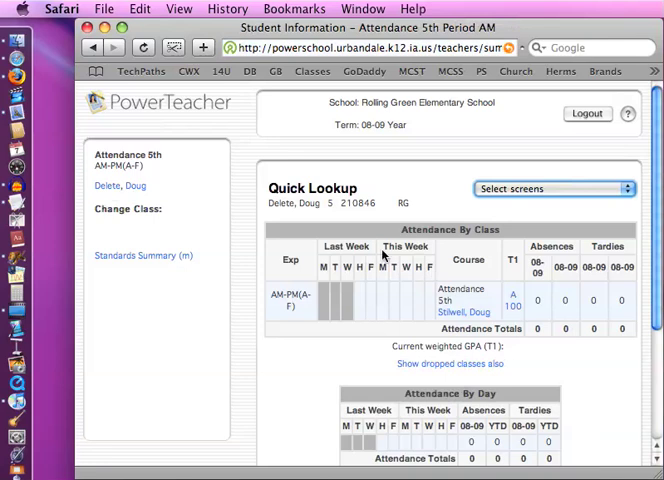
{"action": "mouse_move", "coordinate": [313, 188]}
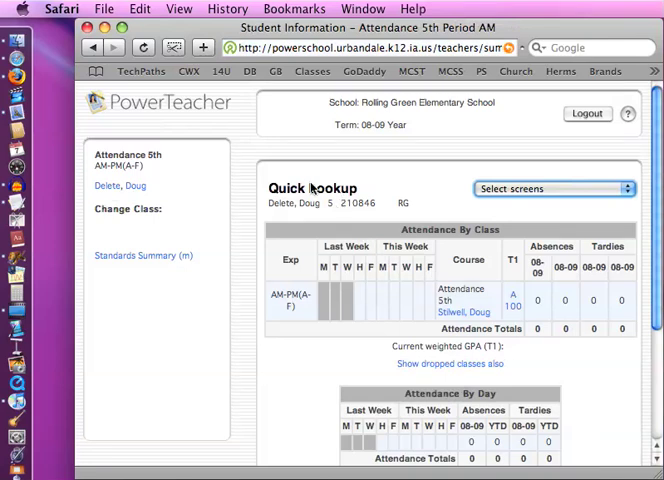
Switch Doug Delete's student screen to Demographics showing name, grade, ID and campus.
{"action": "left_click", "coordinate": [553, 189]}
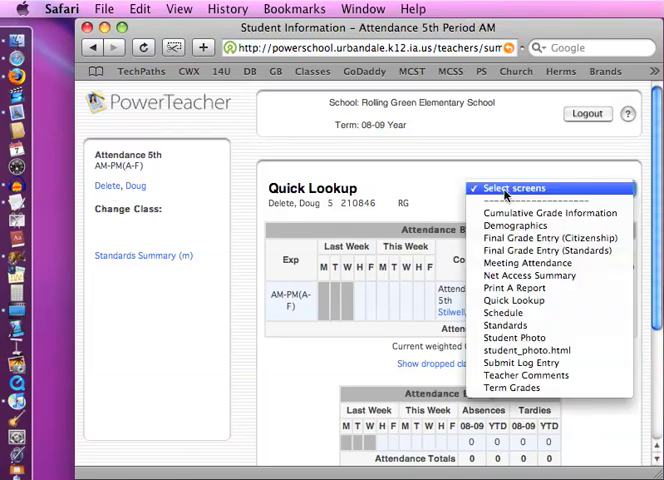
{"action": "mouse_move", "coordinate": [517, 338]}
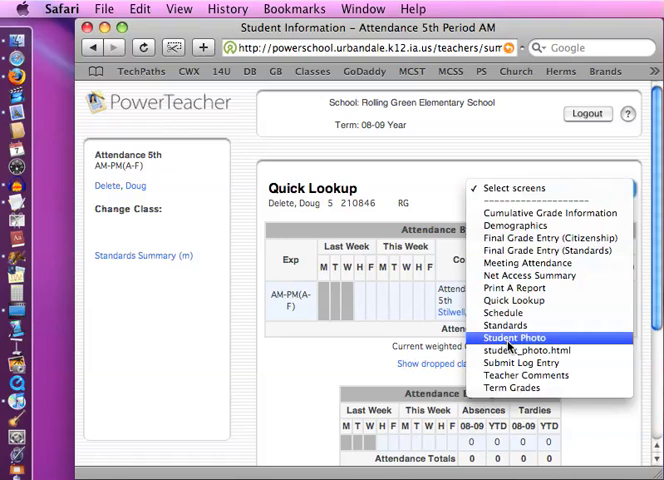
{"action": "left_click", "coordinate": [518, 225]}
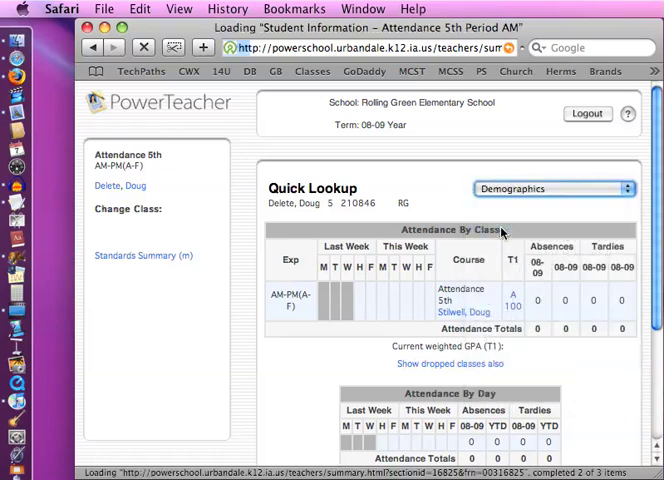
{"action": "left_click", "coordinate": [550, 188]}
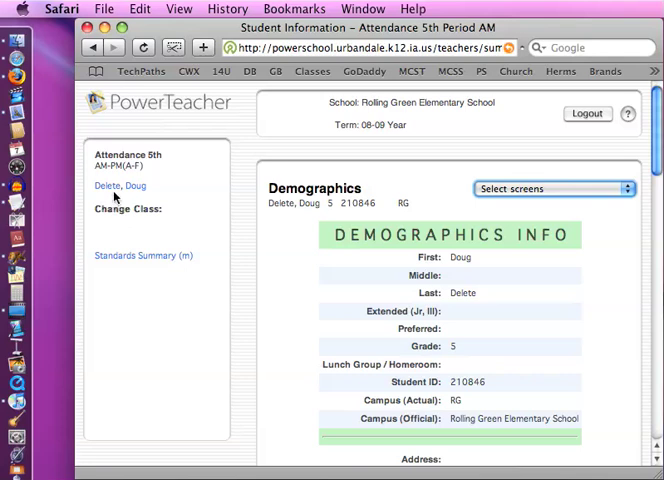
{"action": "mouse_move", "coordinate": [397, 372]}
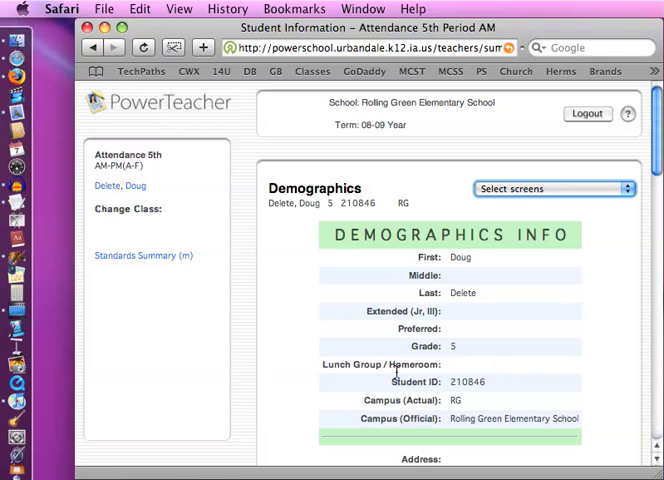
{"action": "mouse_move", "coordinate": [115, 190]}
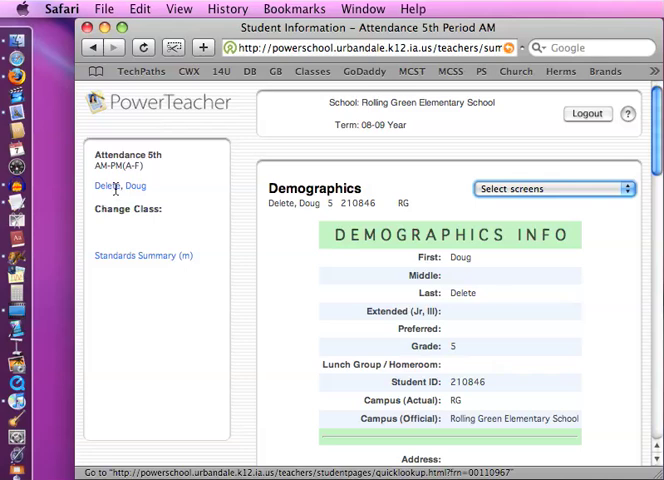
{"action": "mouse_move", "coordinate": [451, 257]}
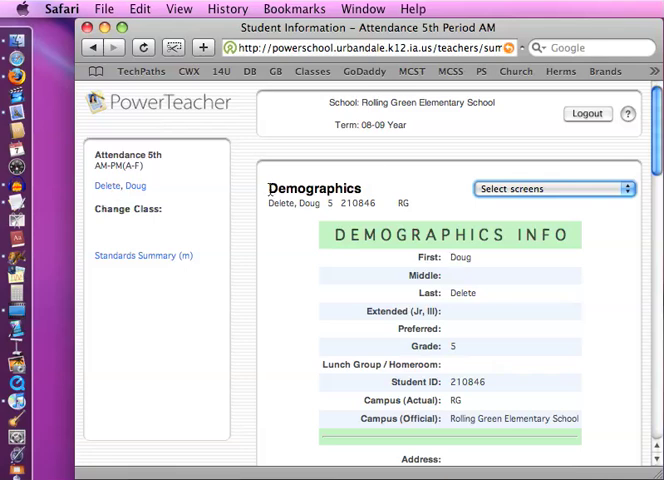
{"action": "mouse_move", "coordinate": [170, 177]}
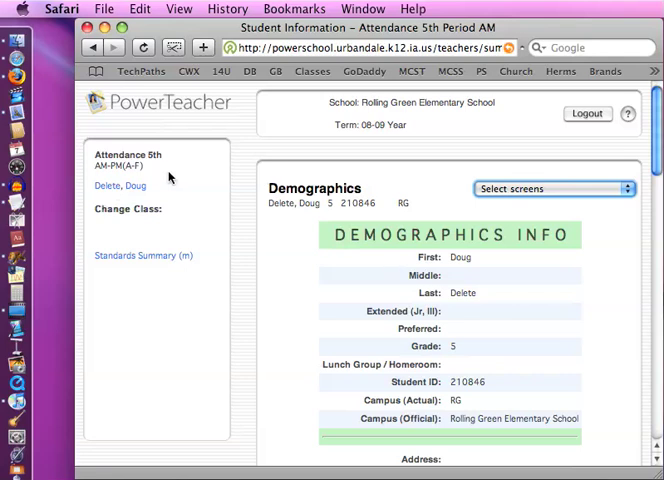
{"action": "mouse_move", "coordinate": [142, 210]}
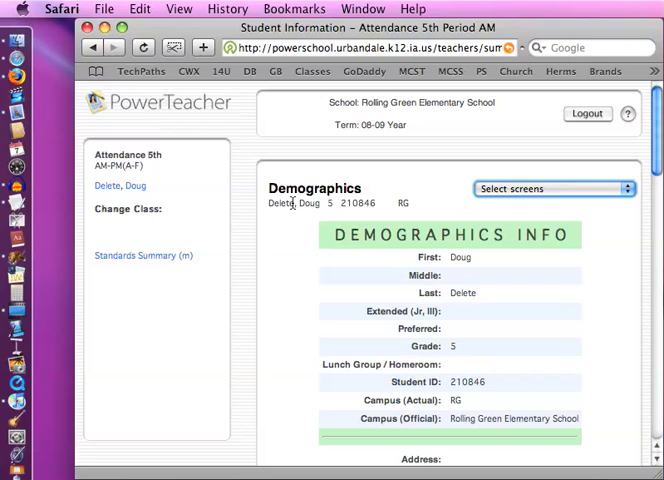
{"action": "mouse_move", "coordinate": [238, 226]}
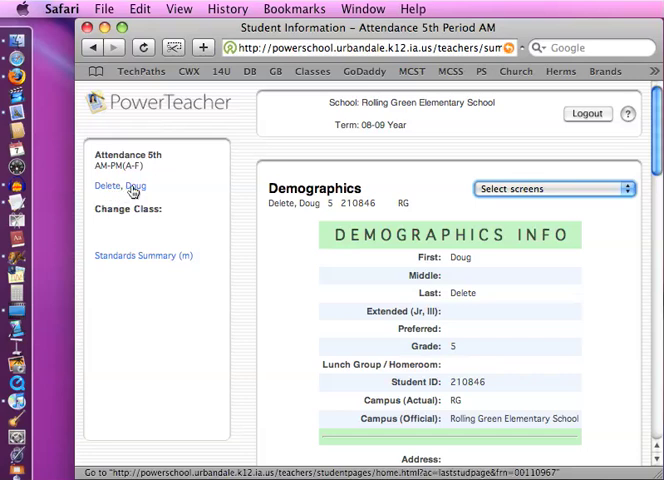
Switch to Doug Delete's Schedule screen listing Attendance 5th for 08-09.
{"action": "left_click", "coordinate": [553, 188]}
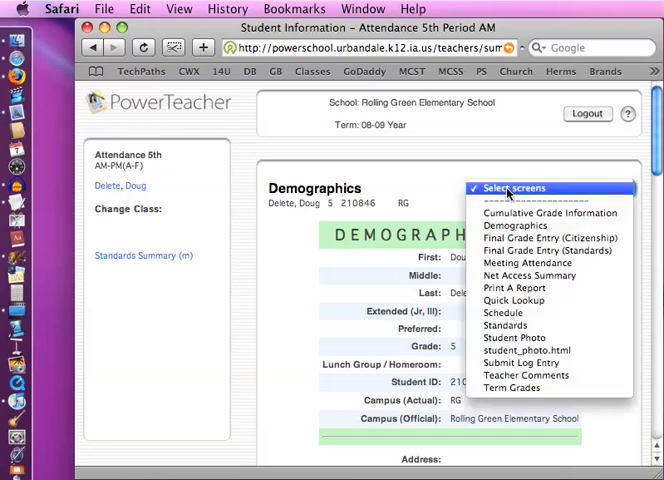
{"action": "mouse_move", "coordinate": [531, 275]}
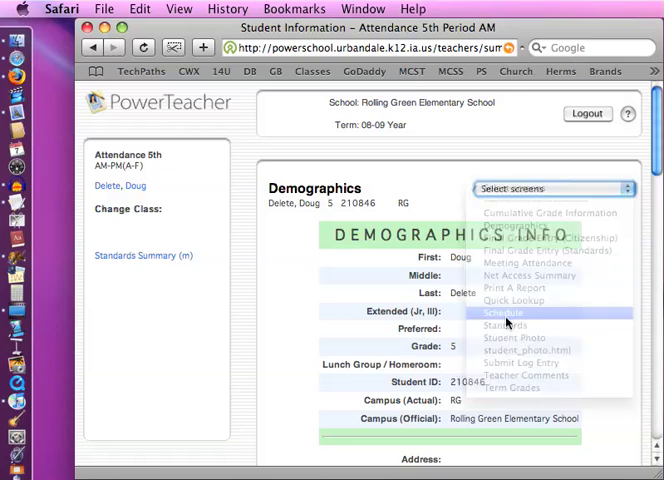
{"action": "left_click", "coordinate": [501, 313]}
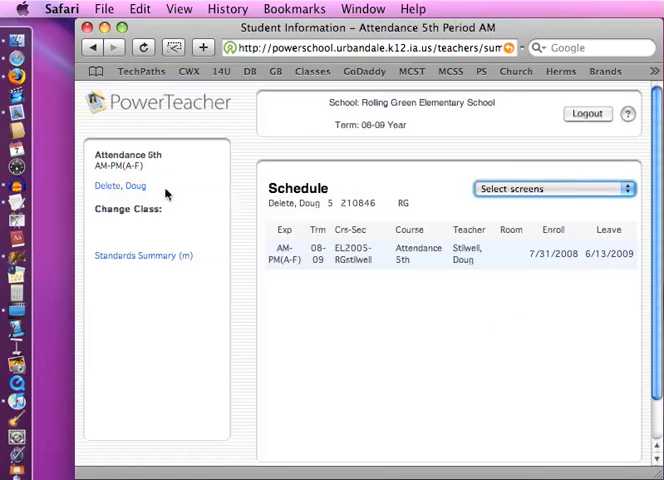
{"action": "mouse_move", "coordinate": [143, 255]}
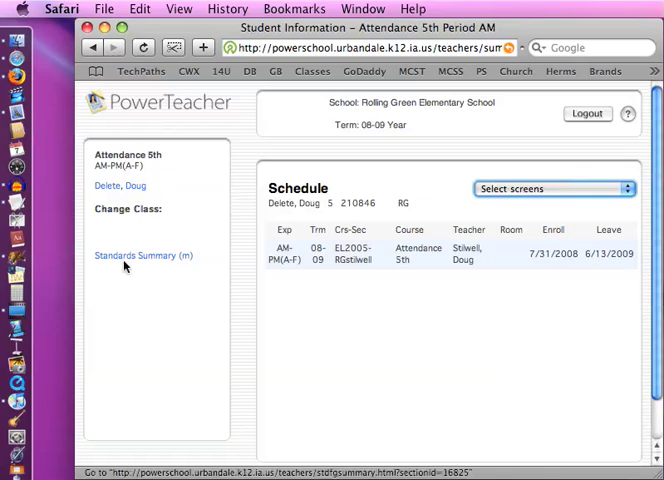
{"action": "mouse_move", "coordinate": [133, 199]}
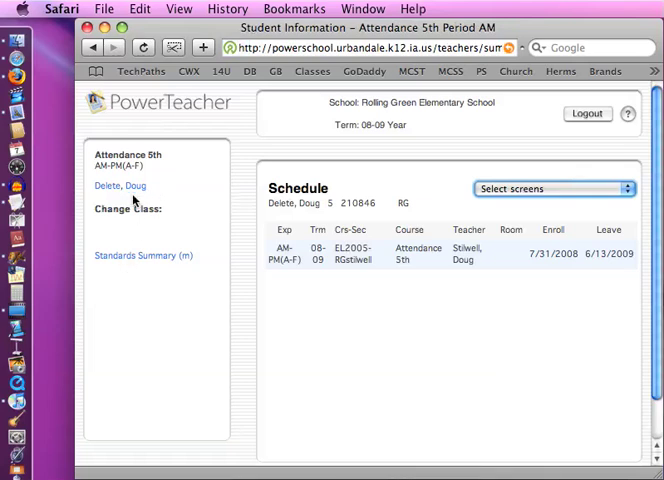
{"action": "mouse_move", "coordinate": [133, 211]}
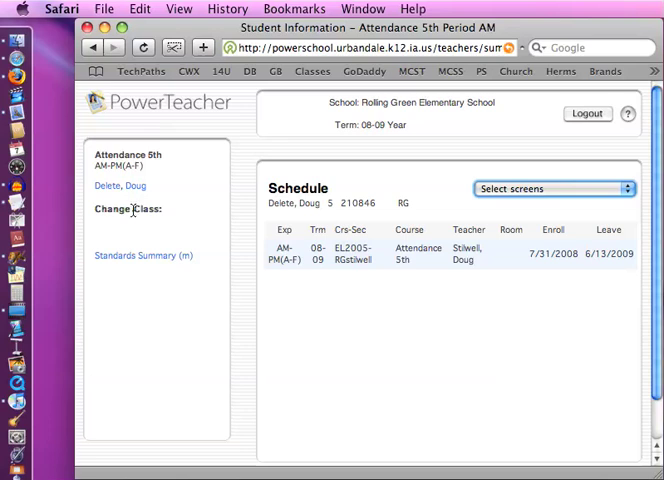